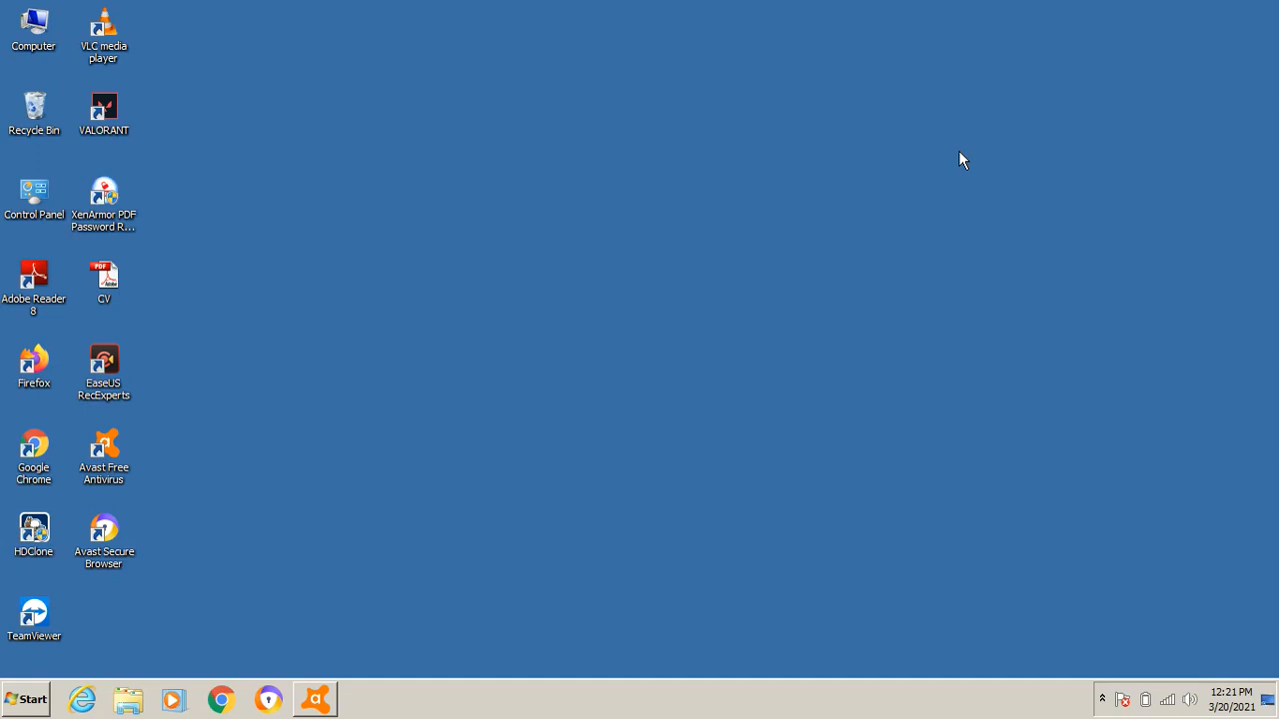
{"action": "mouse_move", "coordinate": [840, 262]}
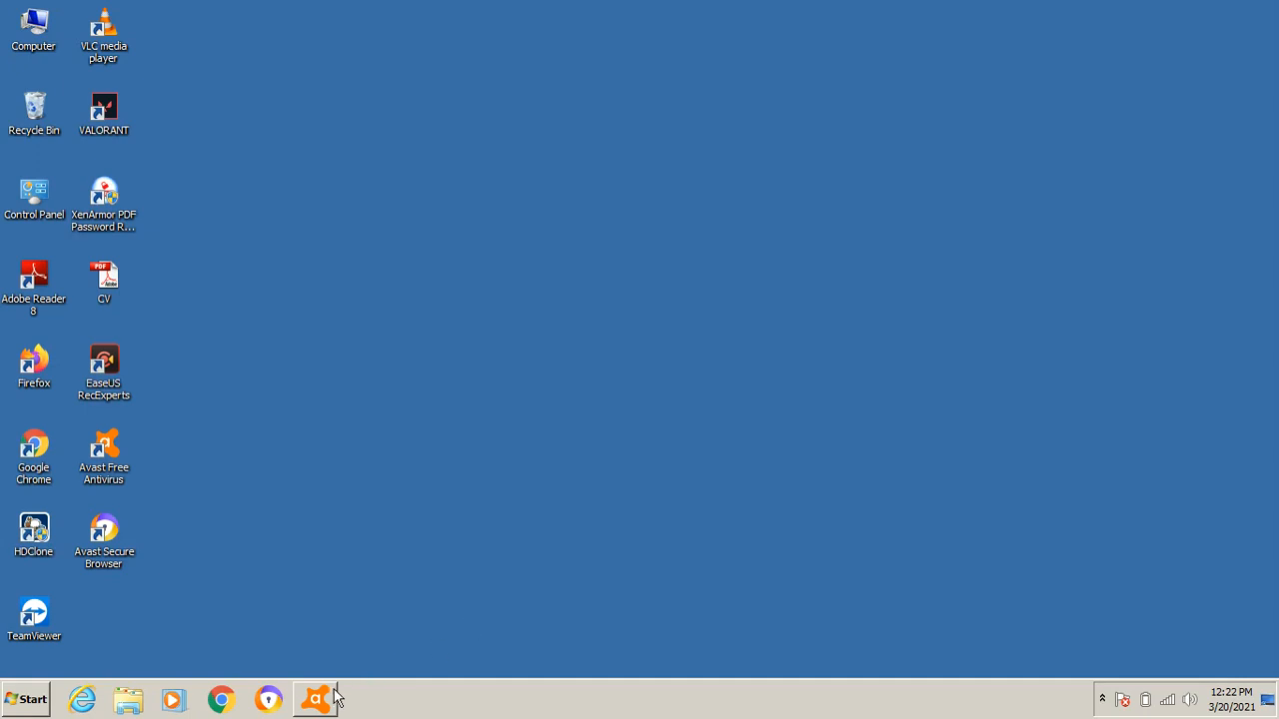
Open Avast's Settings on the Exceptions section and start a new exception
{"action": "left_click", "coordinate": [315, 699]}
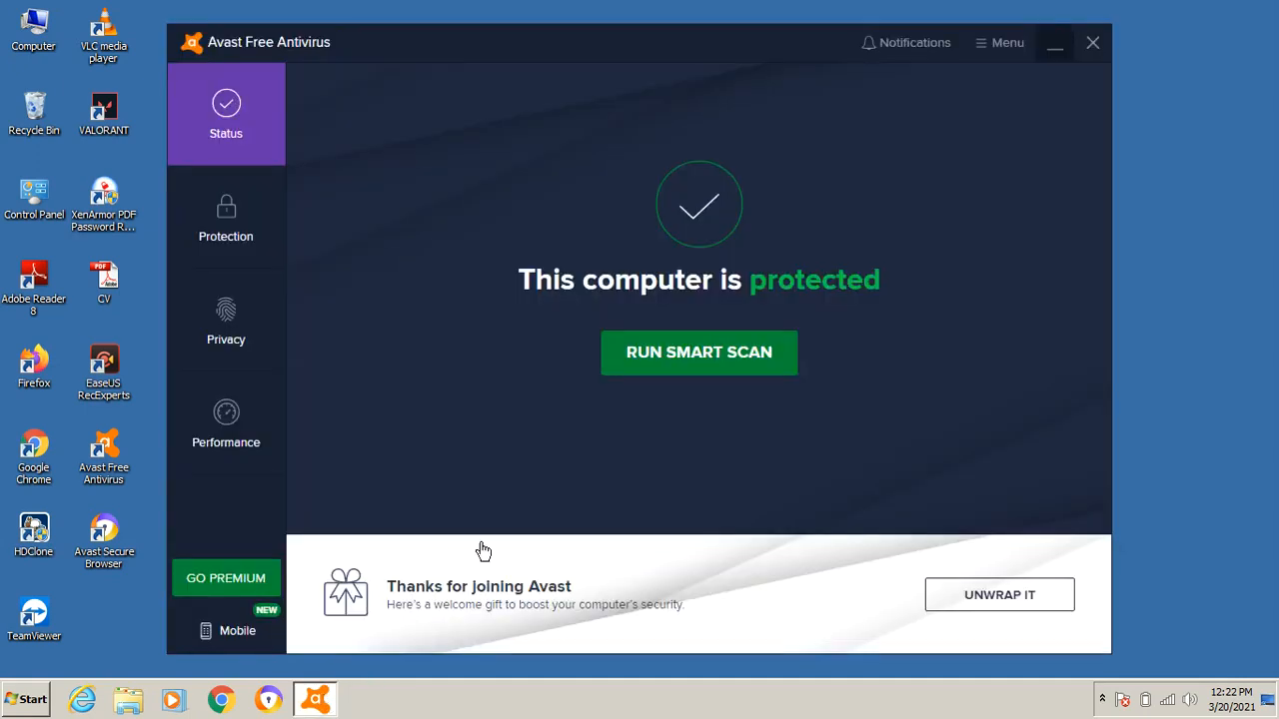
{"action": "mouse_move", "coordinate": [420, 388]}
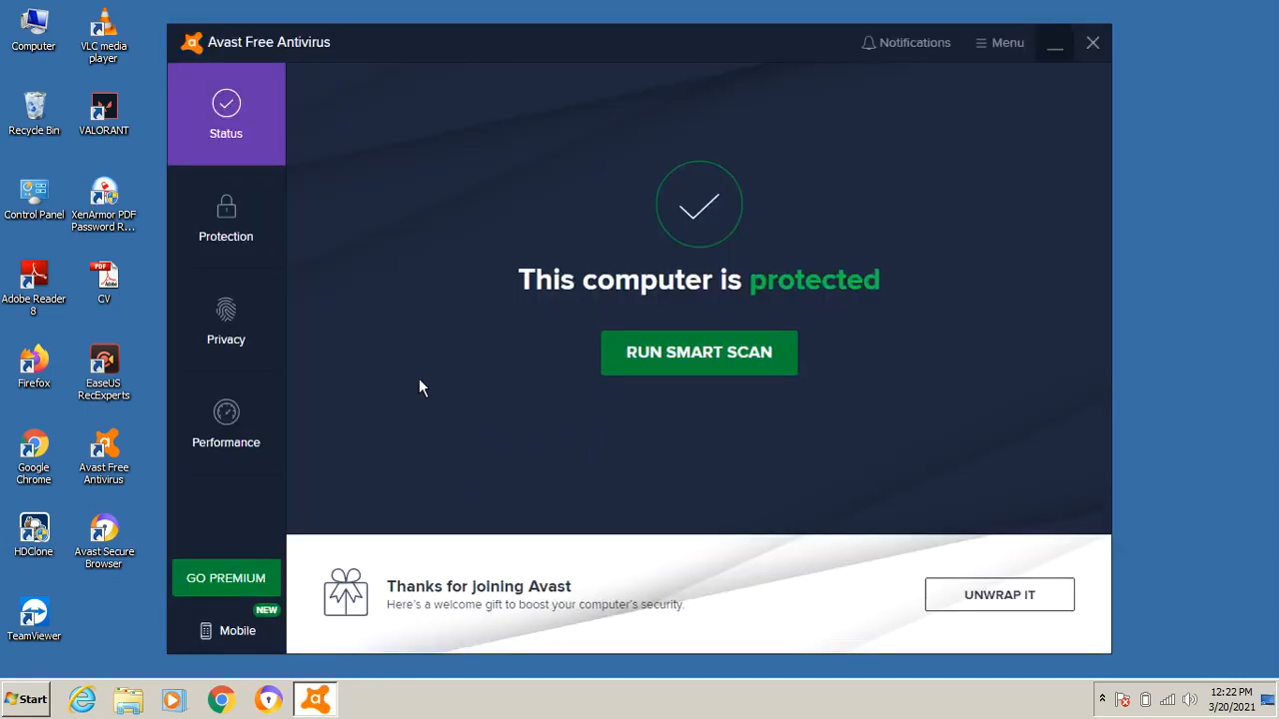
{"action": "mouse_move", "coordinate": [1006, 41]}
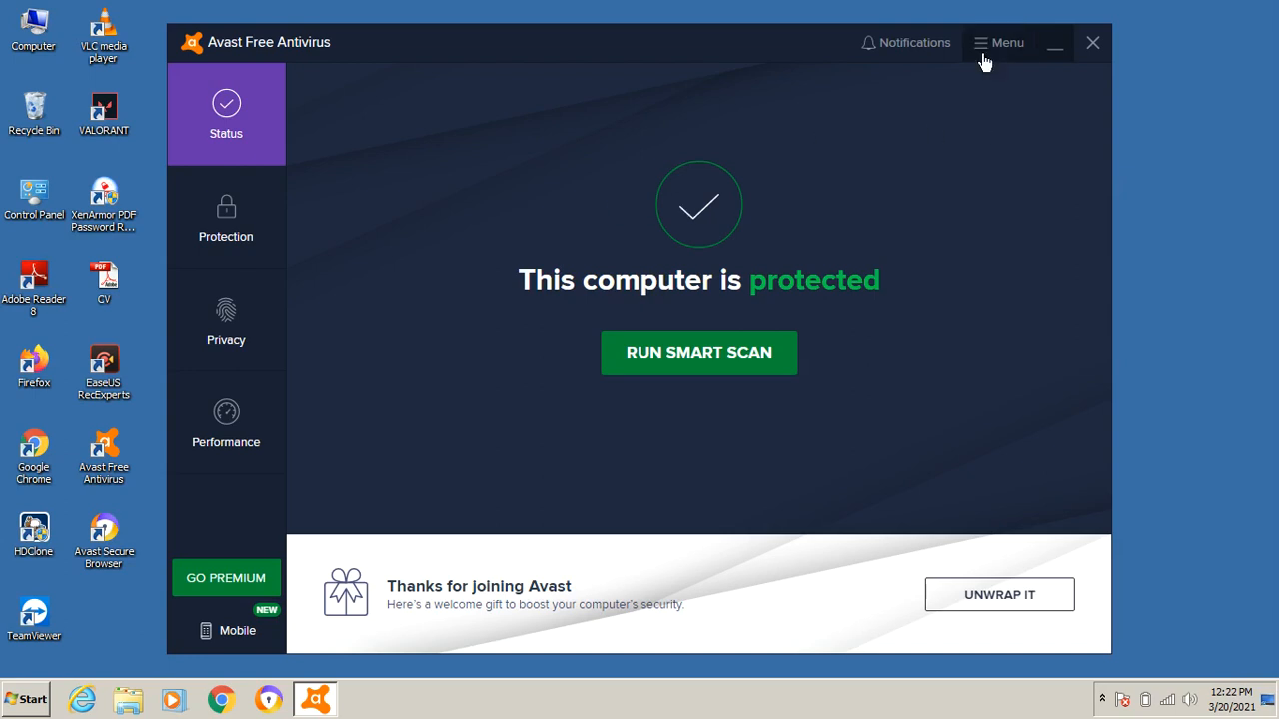
{"action": "left_click", "coordinate": [1004, 42]}
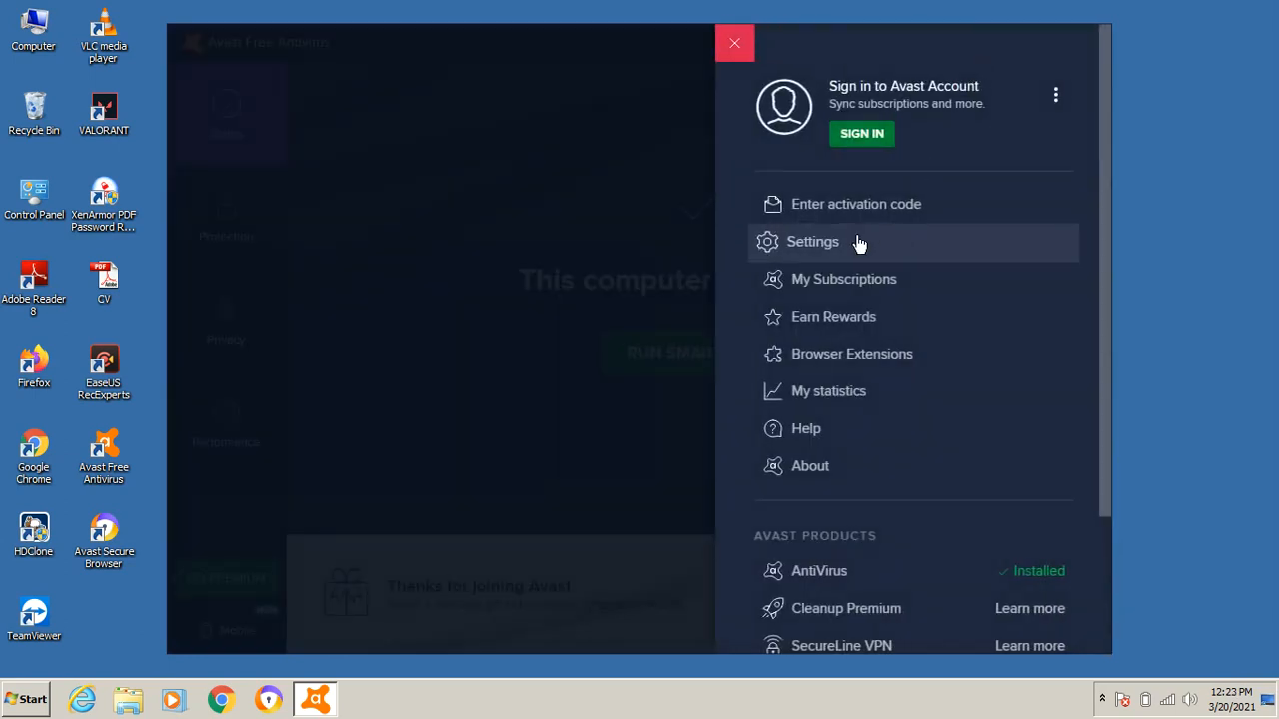
{"action": "left_click", "coordinate": [812, 241]}
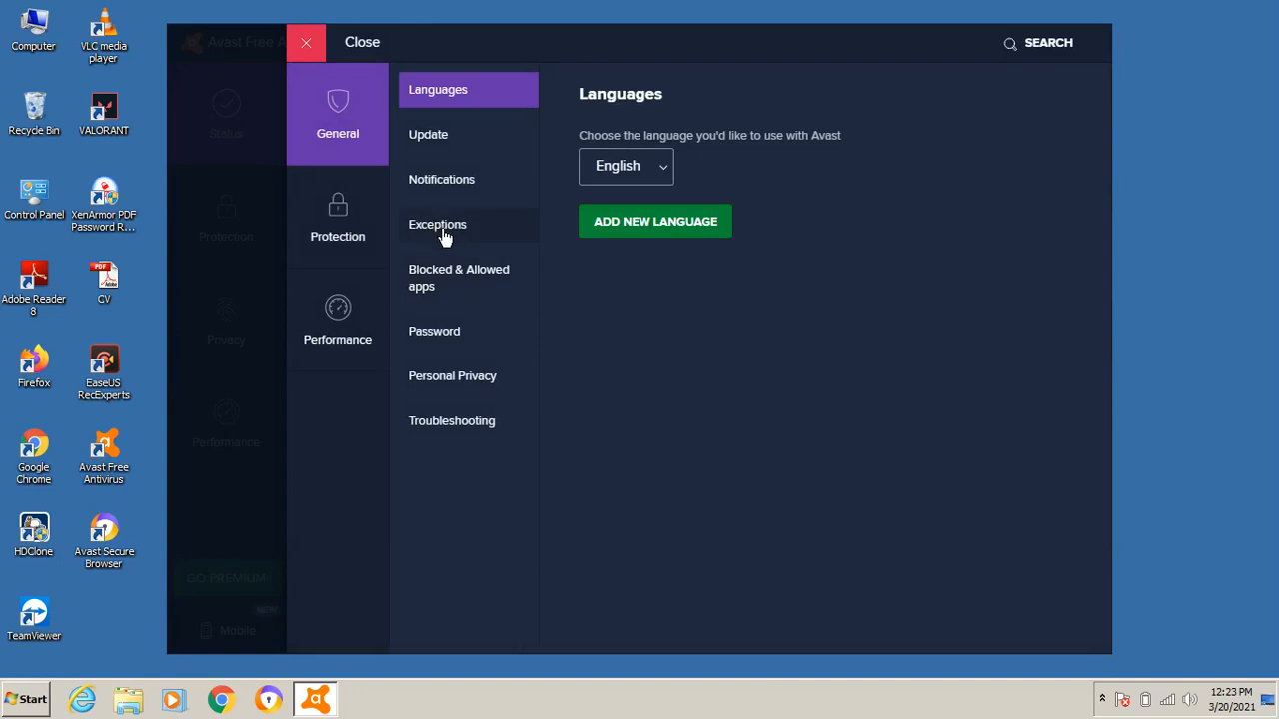
{"action": "left_click", "coordinate": [436, 224]}
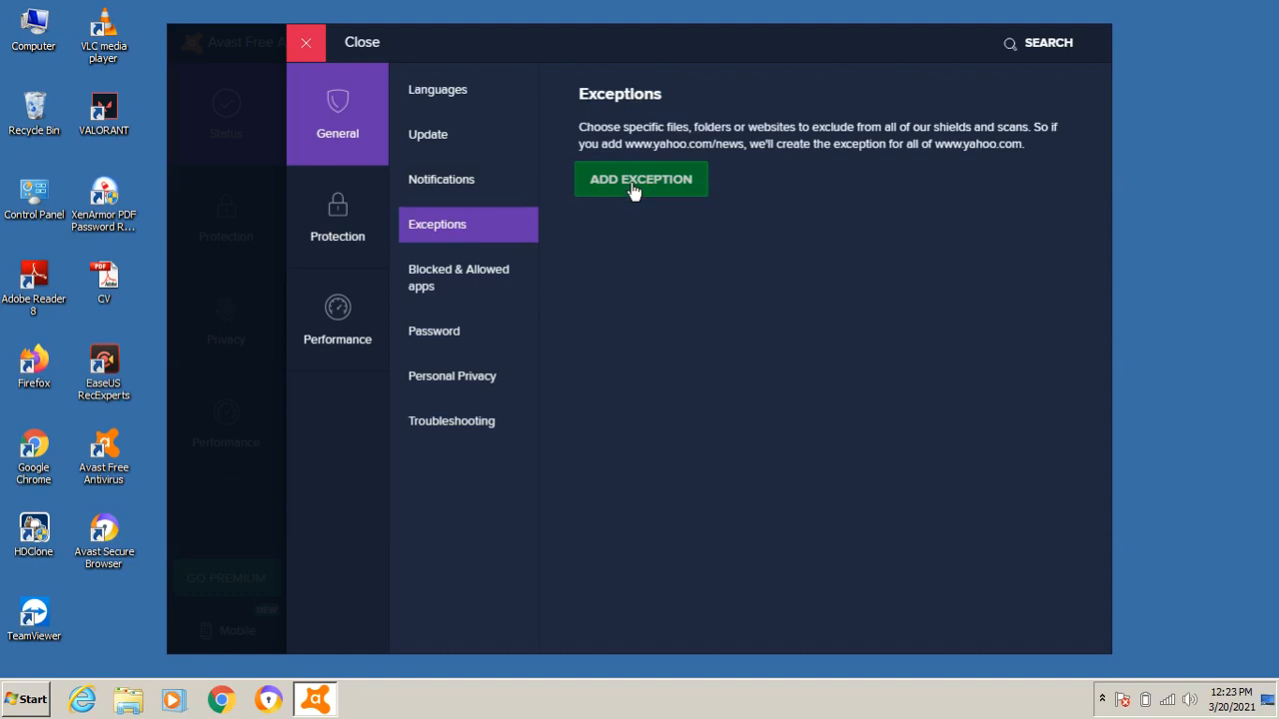
{"action": "left_click", "coordinate": [641, 179]}
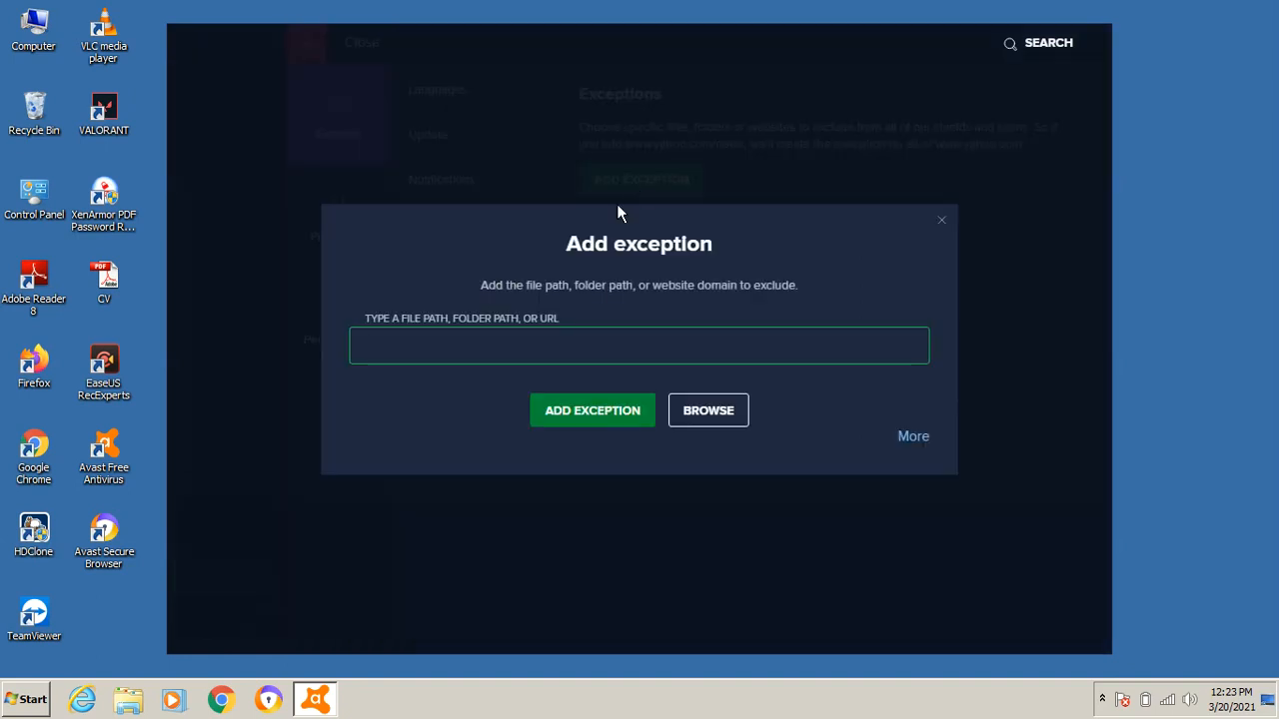
{"action": "mouse_move", "coordinate": [699, 437]}
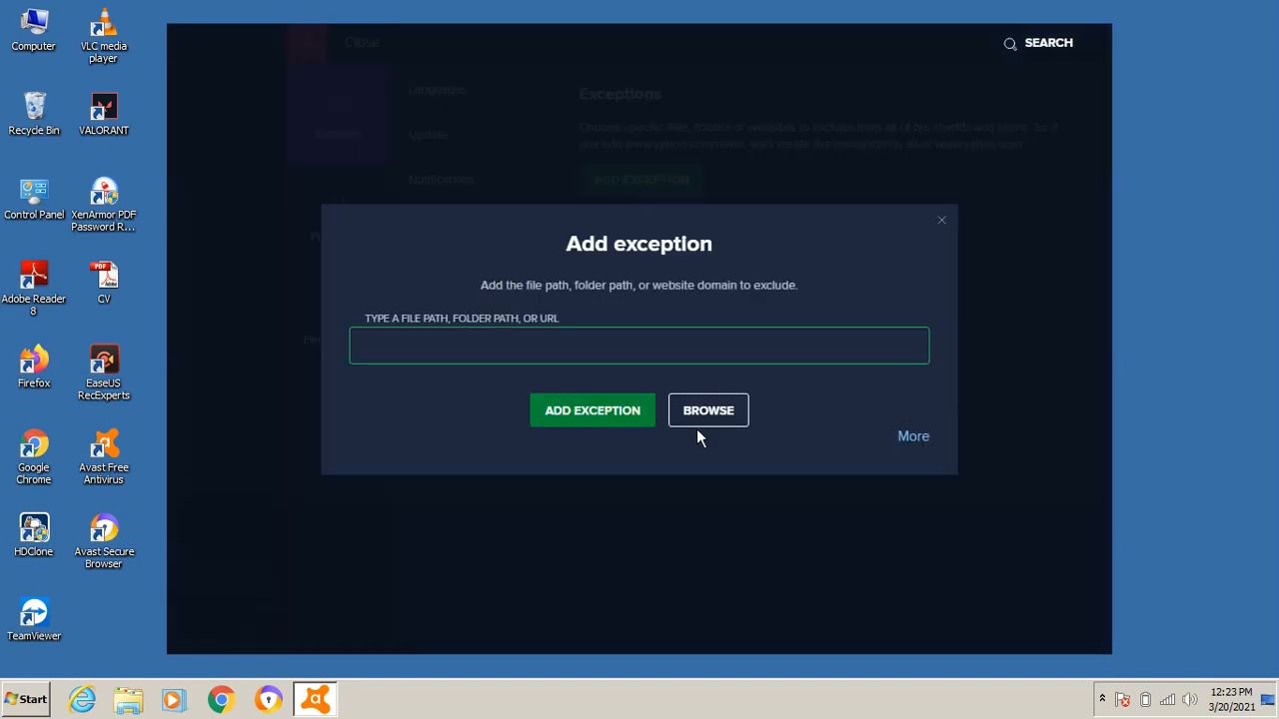
Browse and tick Local Disk (C:), plus VALORANT under Riot Games, for exclusion
{"action": "left_click", "coordinate": [708, 409]}
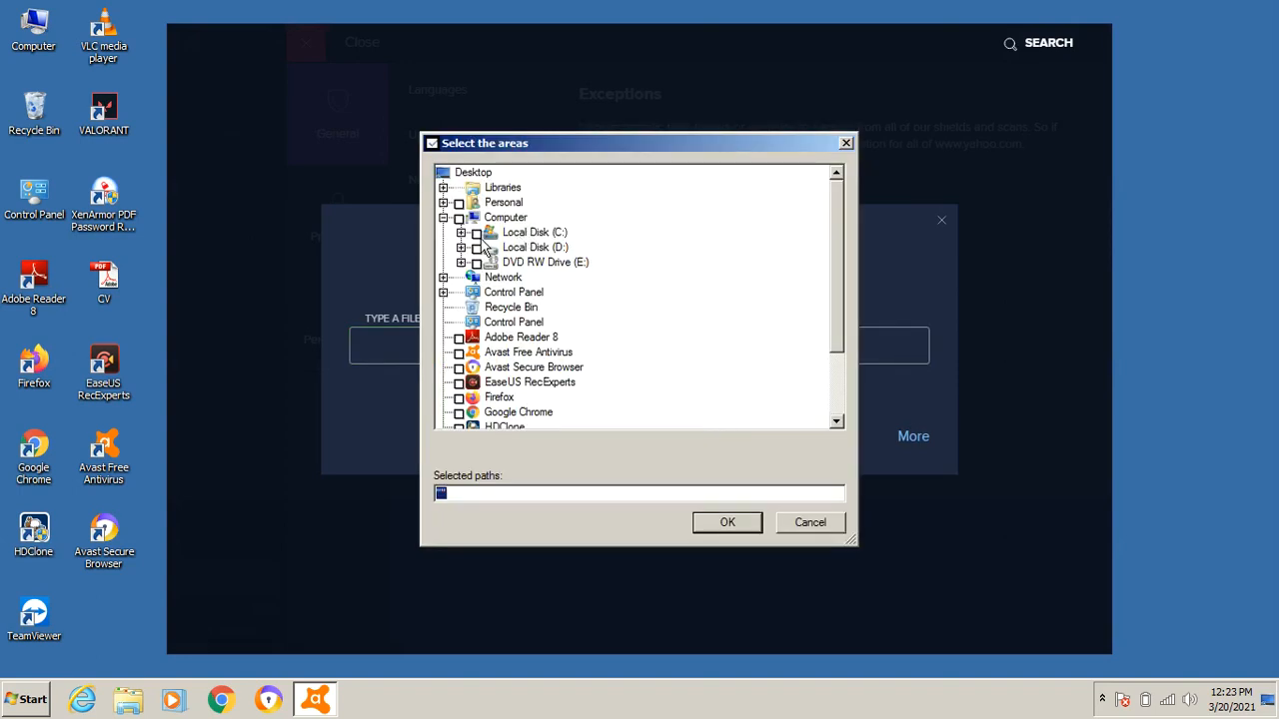
{"action": "left_click", "coordinate": [478, 232]}
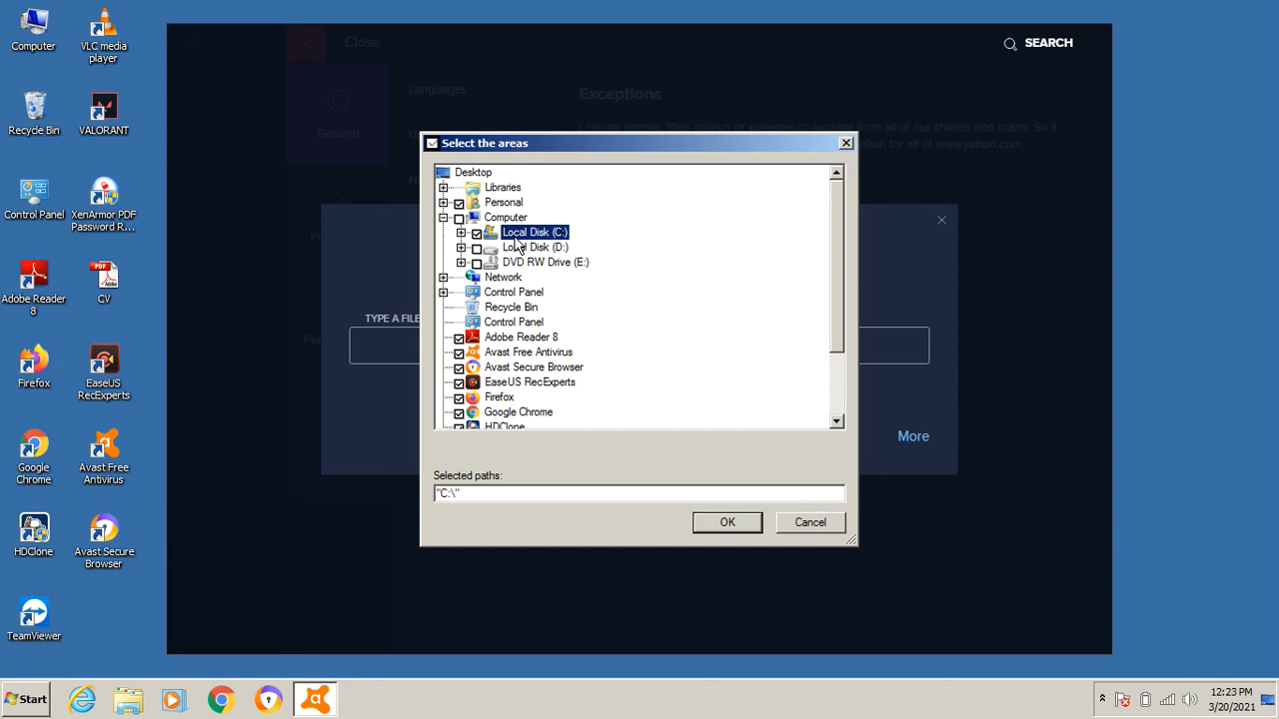
{"action": "left_click", "coordinate": [461, 232]}
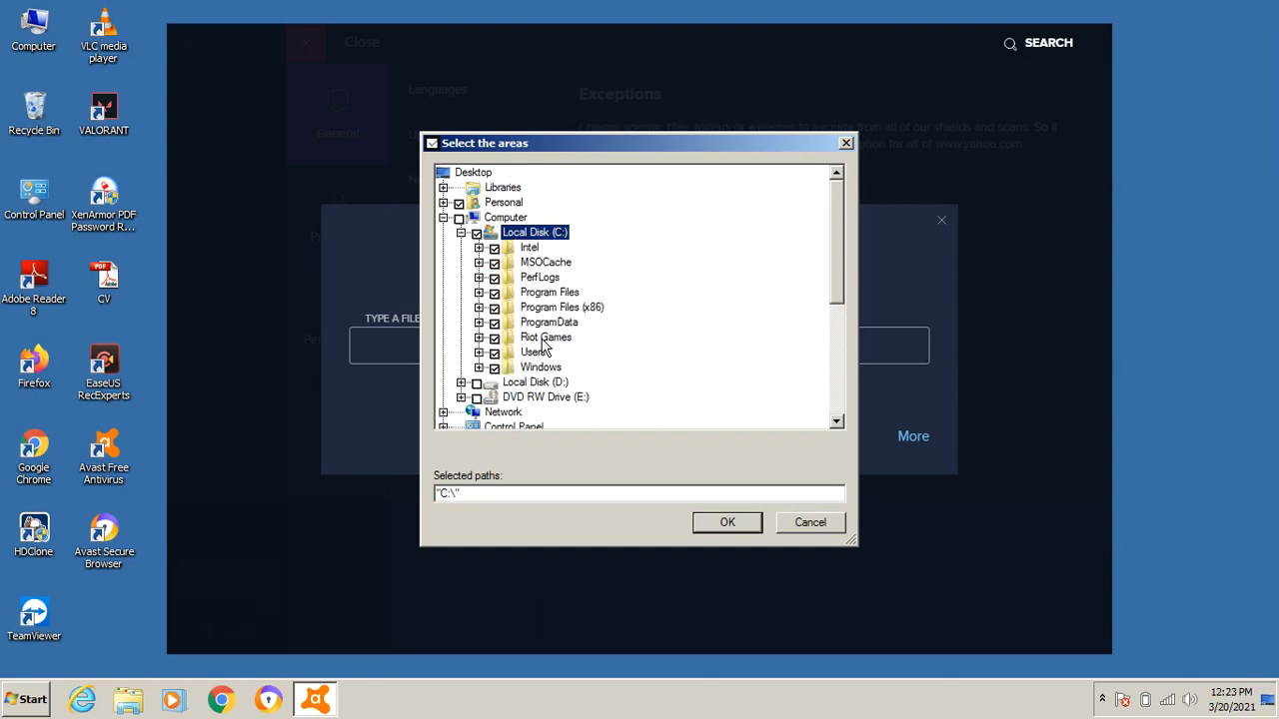
{"action": "left_click", "coordinate": [479, 336]}
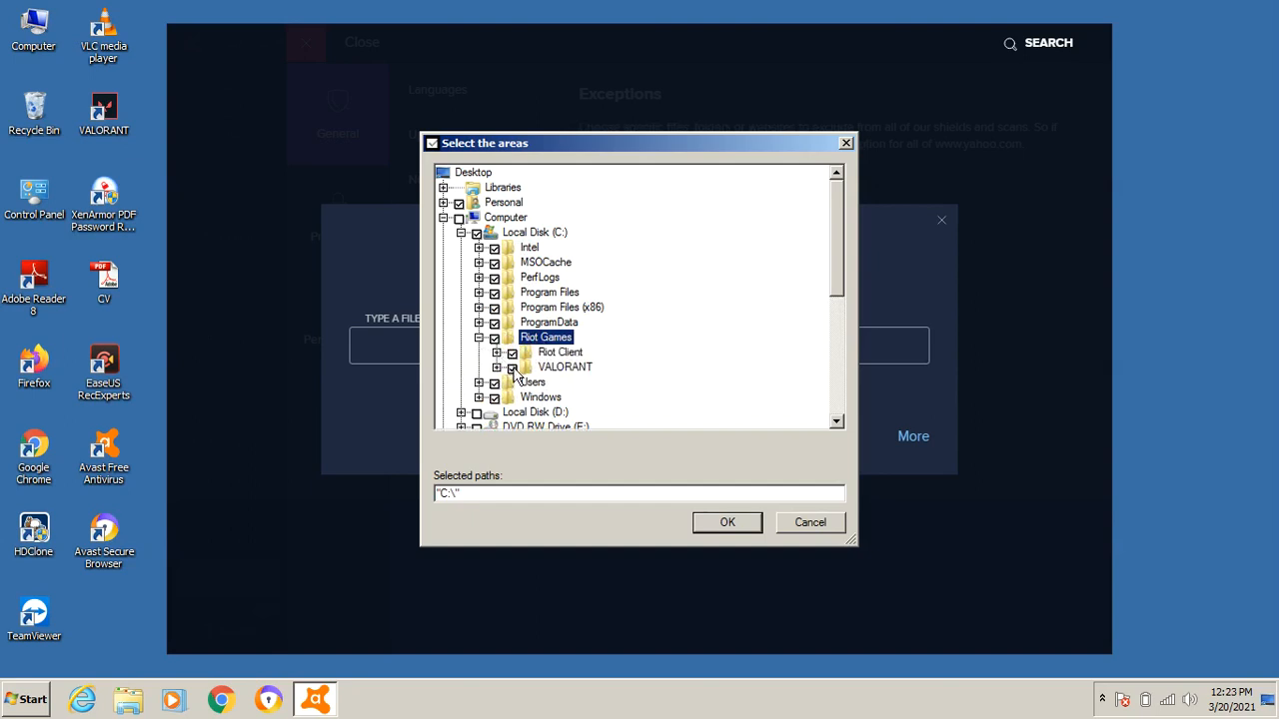
{"action": "left_click", "coordinate": [512, 352]}
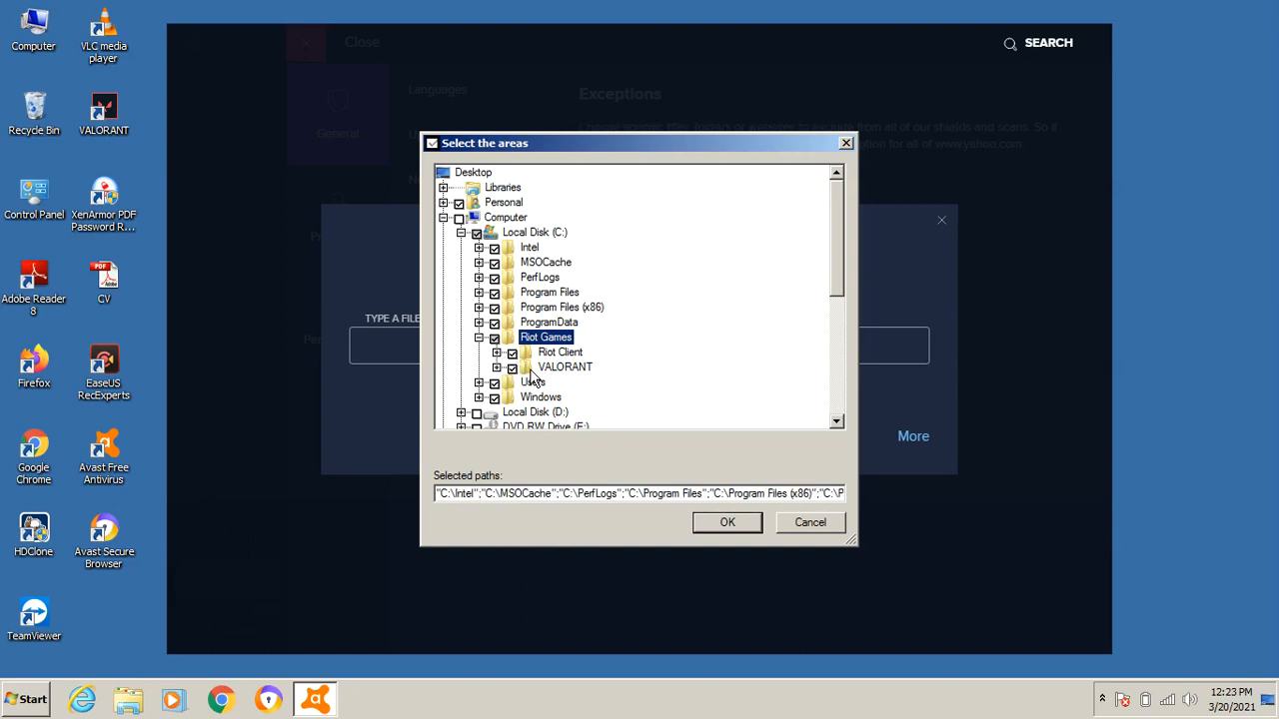
{"action": "mouse_move", "coordinate": [555, 377]}
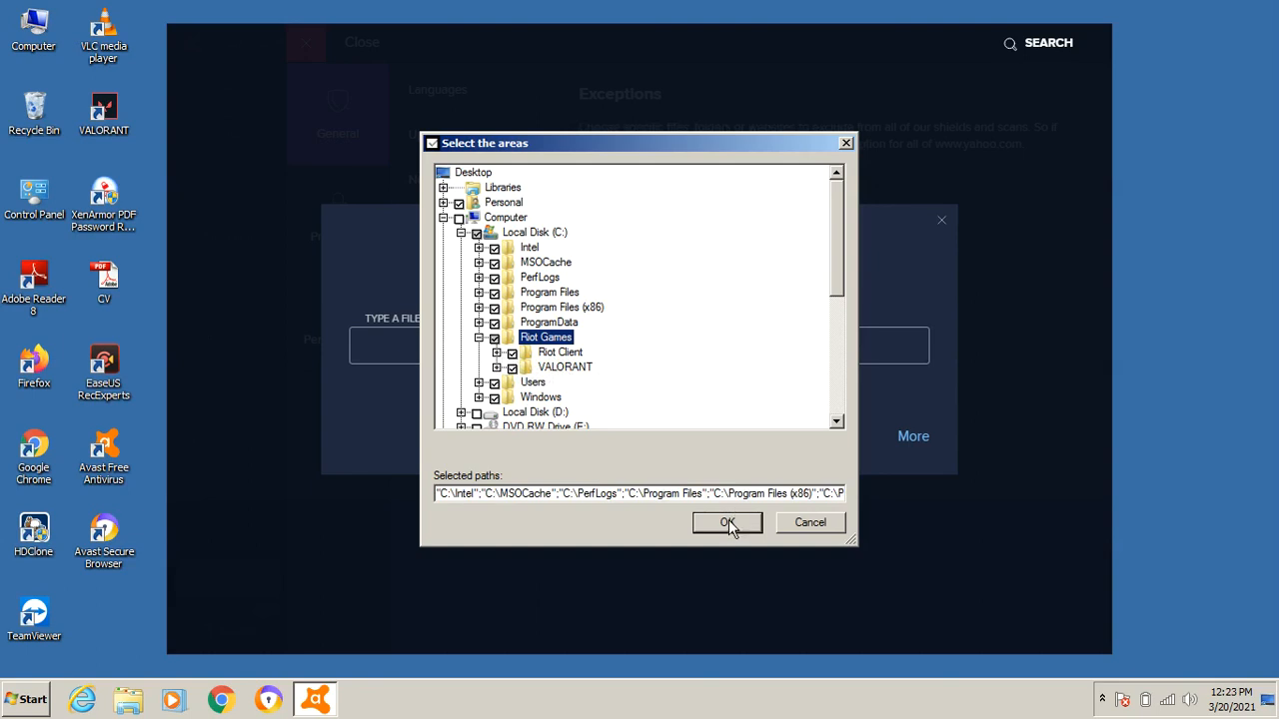
Confirm the selected C: drive folders and exit Settings to the protected status screen
{"action": "left_click", "coordinate": [728, 523]}
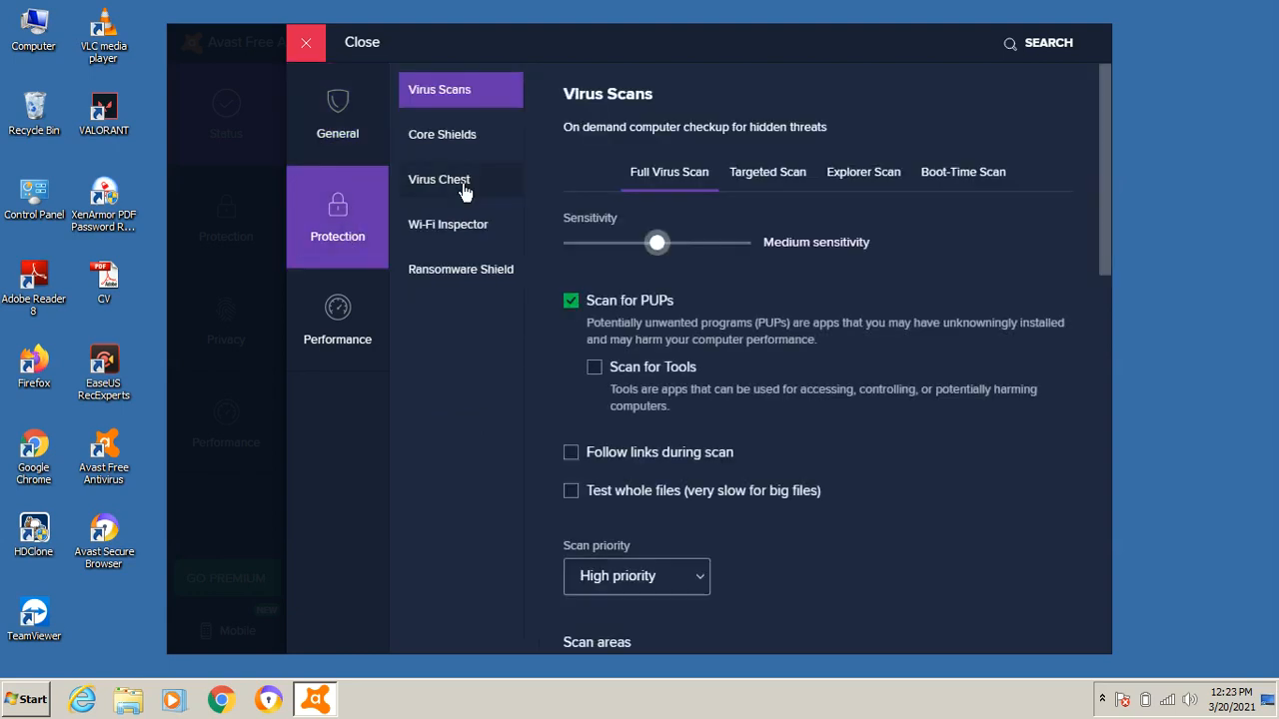
{"action": "left_click", "coordinate": [336, 115]}
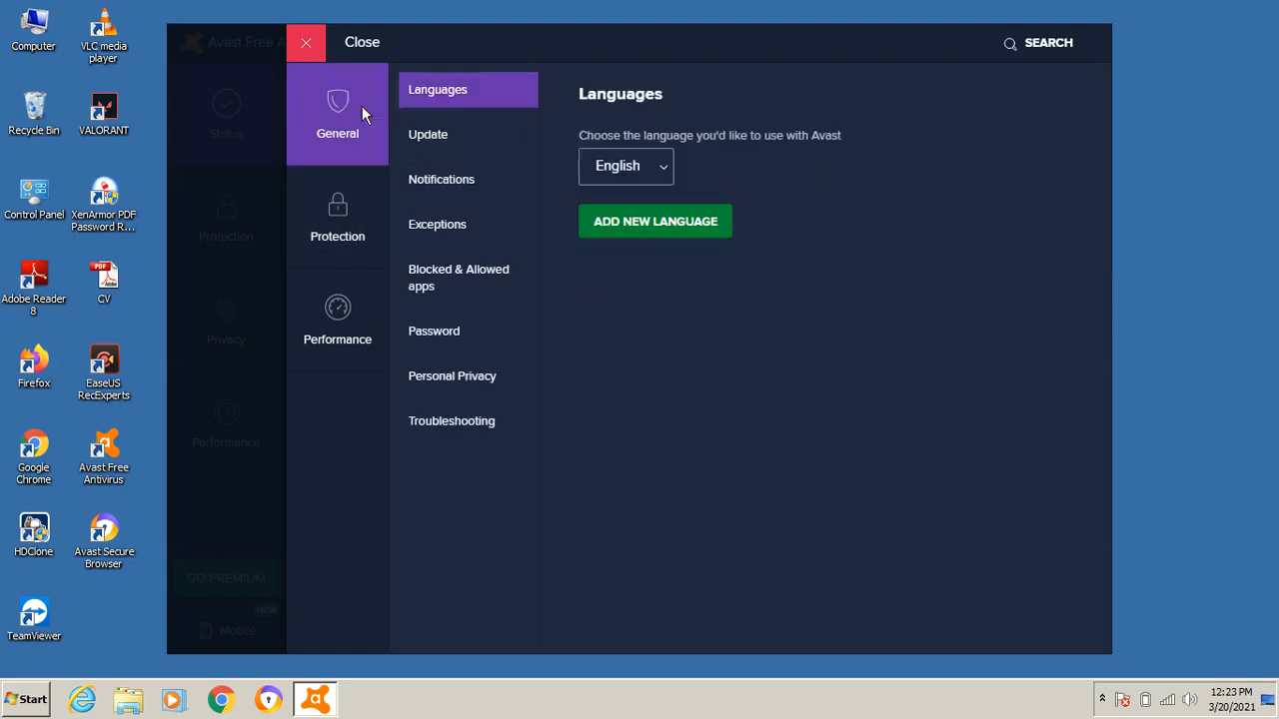
{"action": "left_click", "coordinate": [306, 42]}
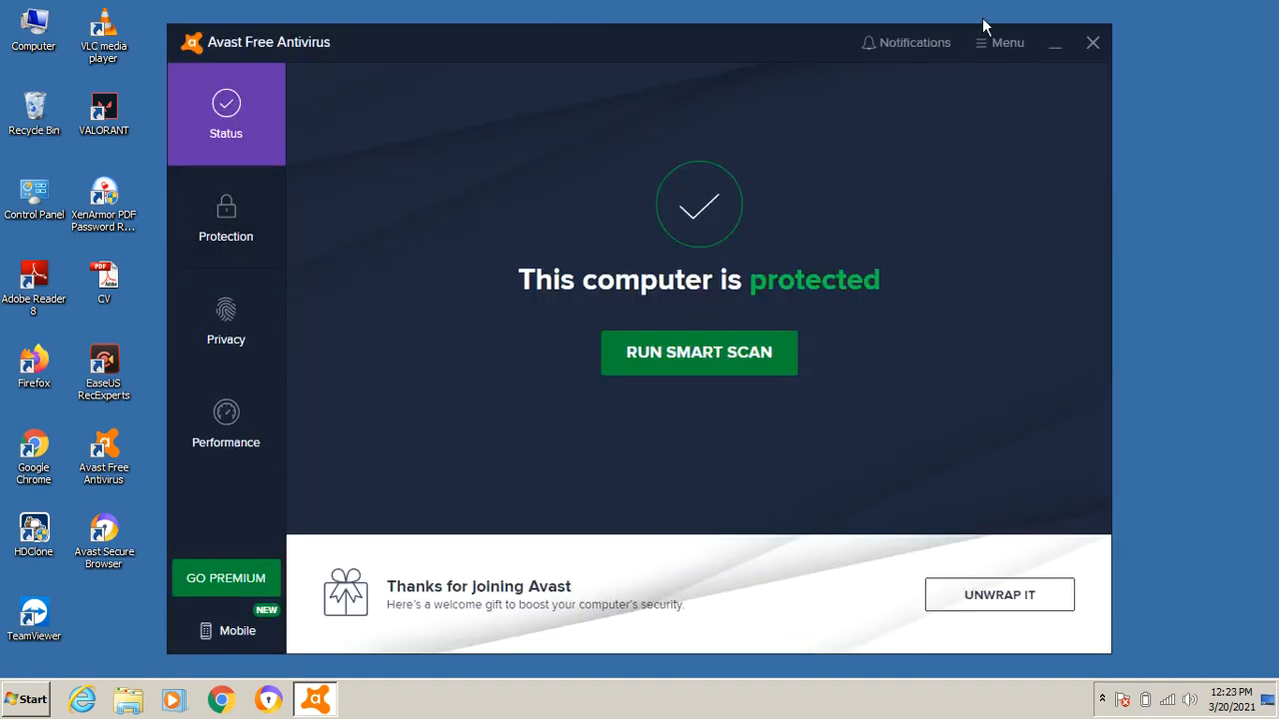
Check the Exceptions list shows C:\ folders, VALORANT and Riot Client, then close Avast
{"action": "left_click", "coordinate": [1000, 42]}
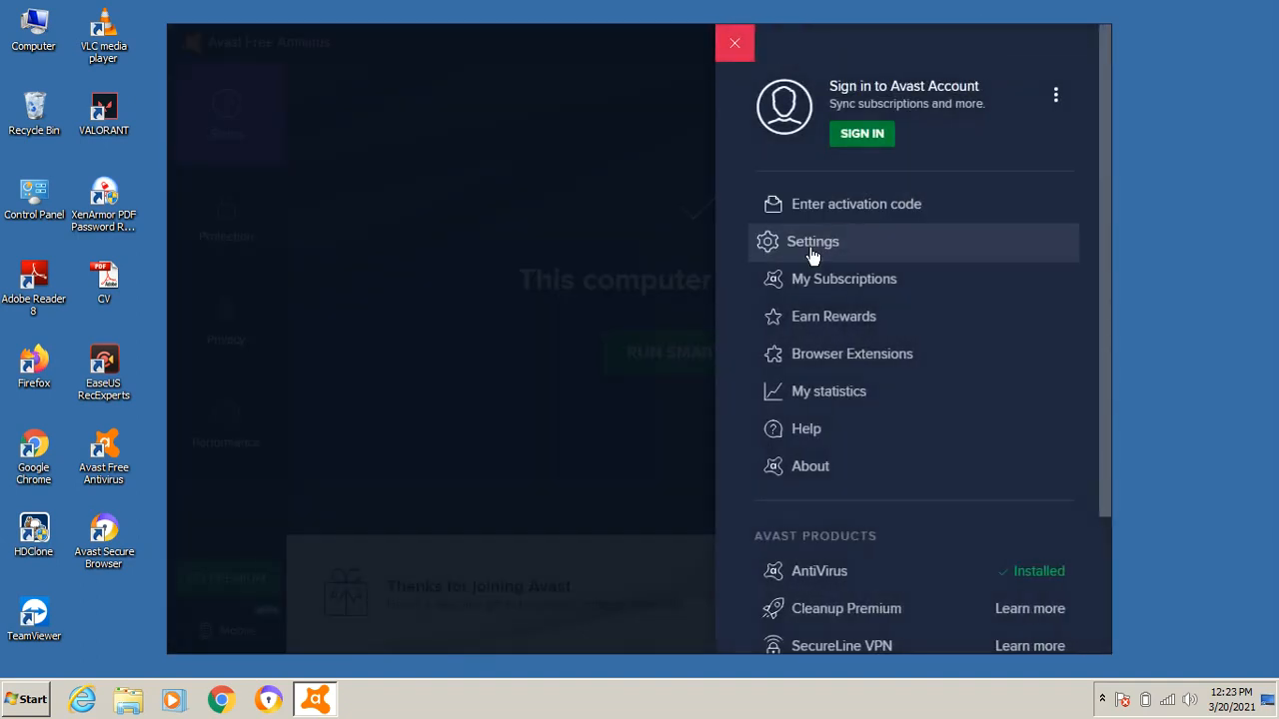
{"action": "left_click", "coordinate": [812, 241]}
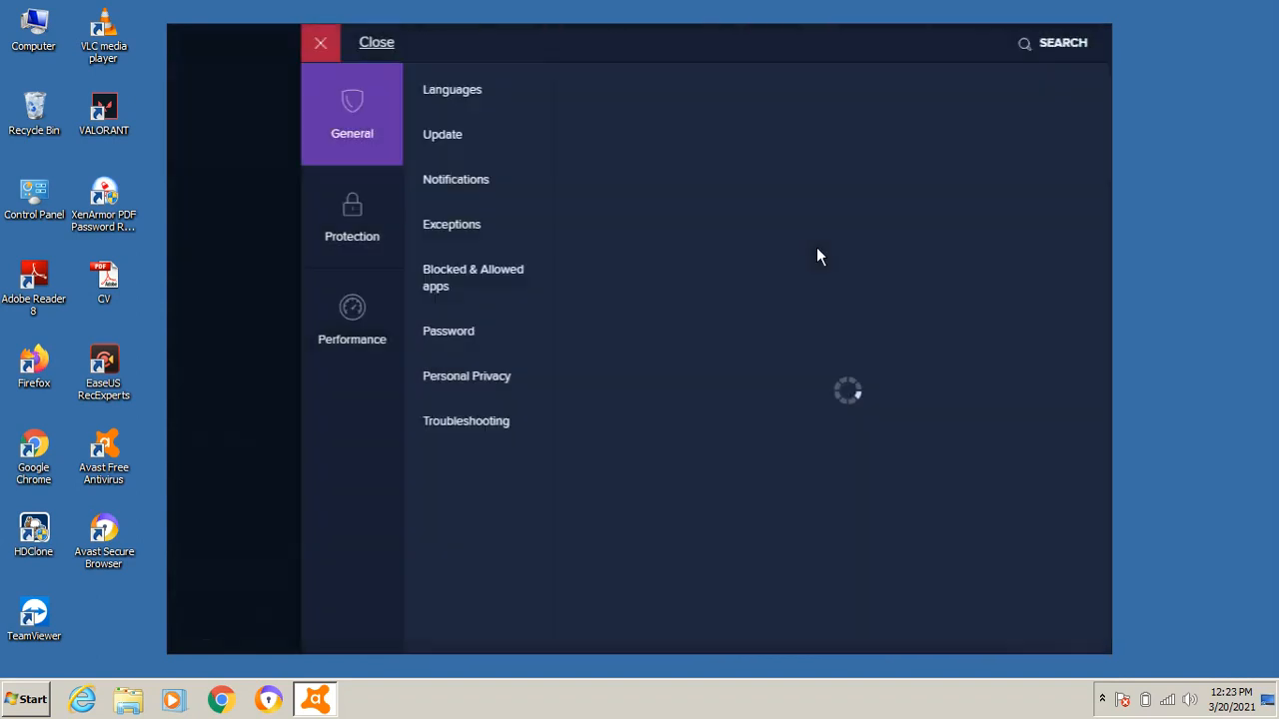
{"action": "left_click", "coordinate": [451, 224]}
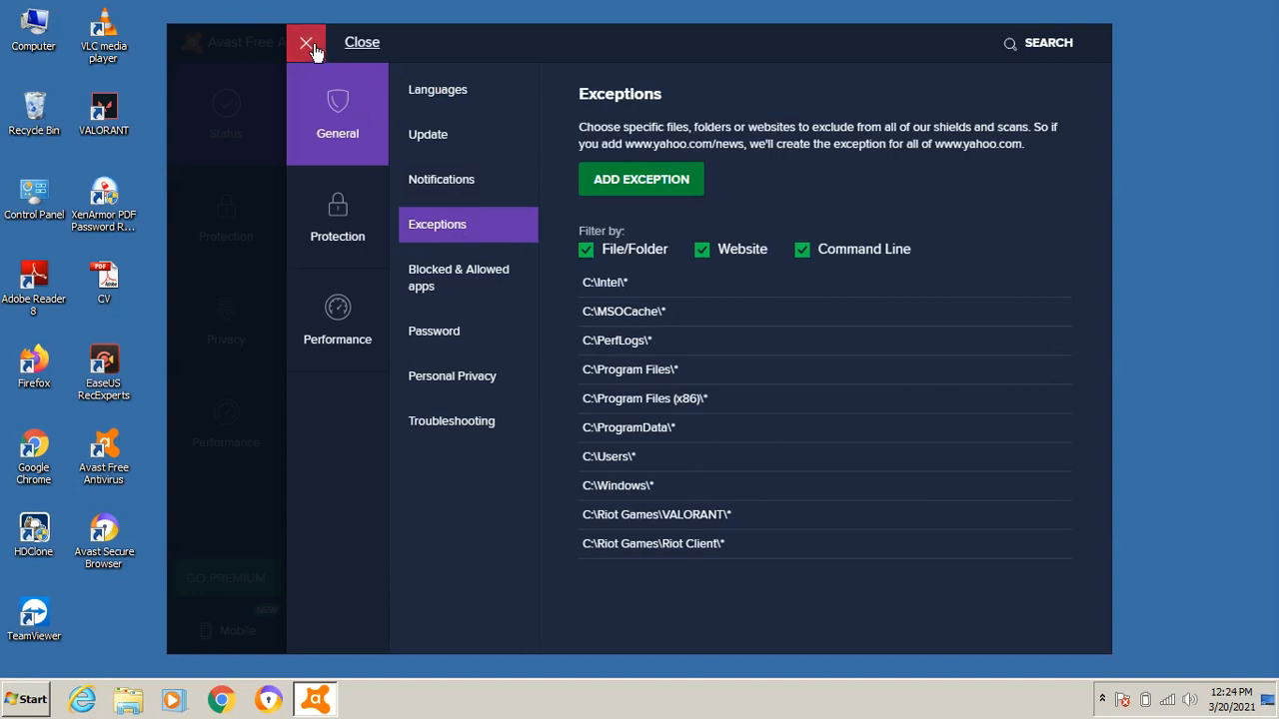
{"action": "left_click", "coordinate": [307, 41]}
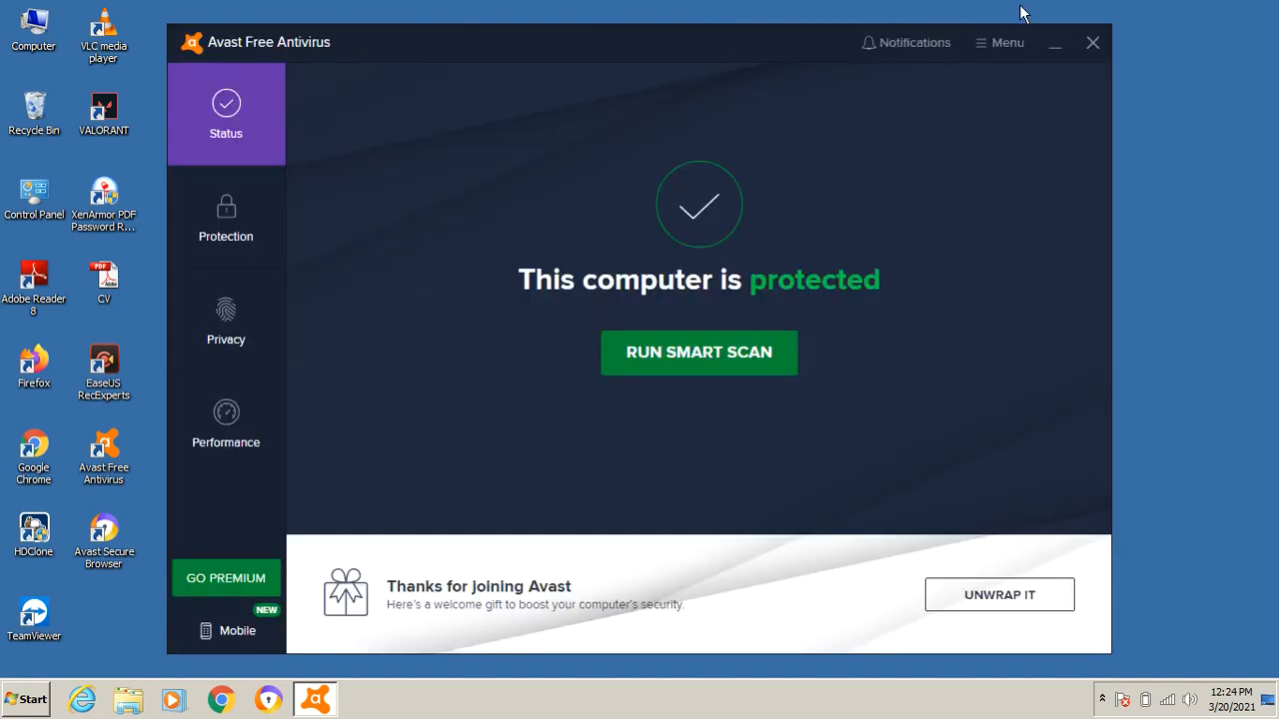
{"action": "left_click", "coordinate": [1055, 42]}
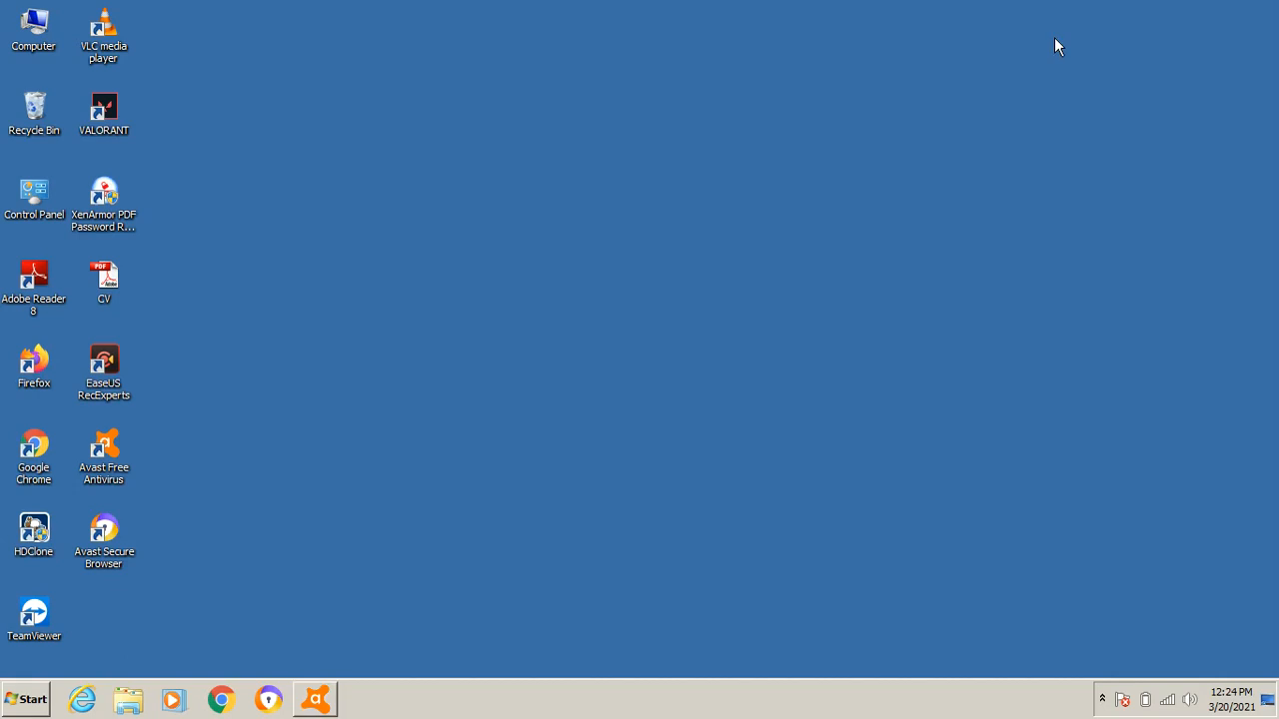
Launch appwiz.cpl from the Run dialog to show Programs and Features
{"action": "key", "text": "Win+r"}
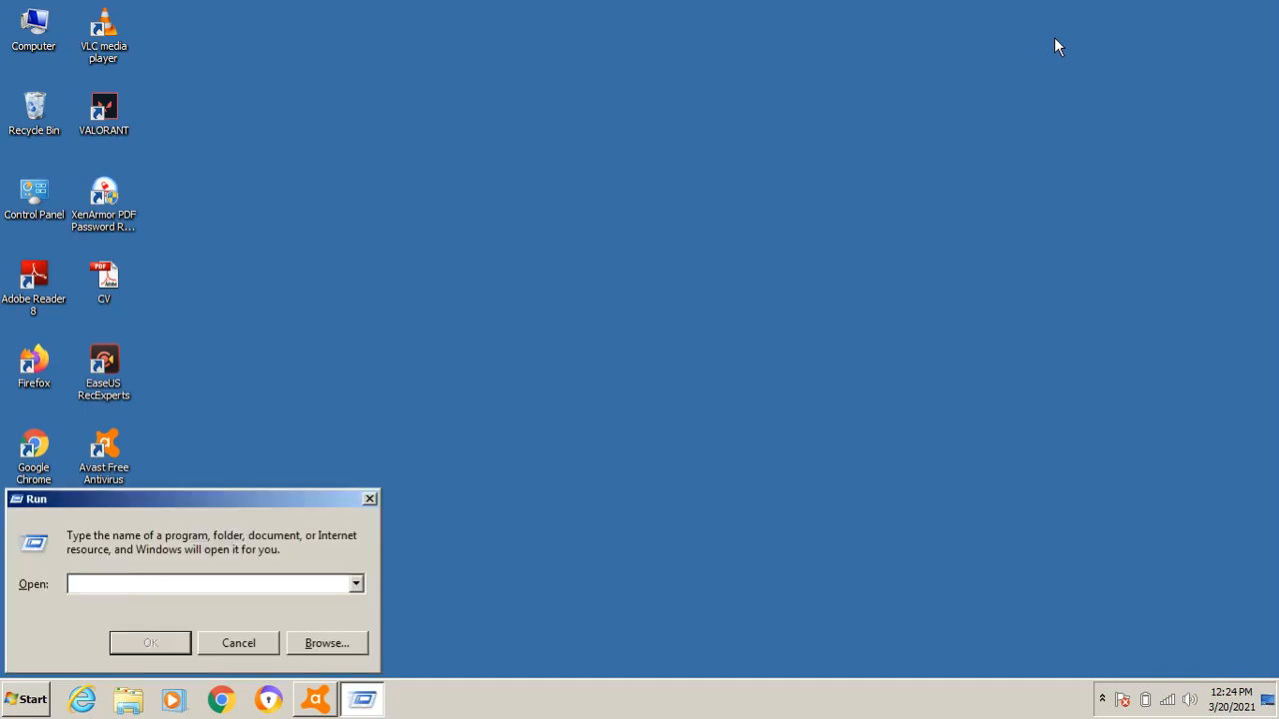
{"action": "type", "text": "appwiz.cpl"}
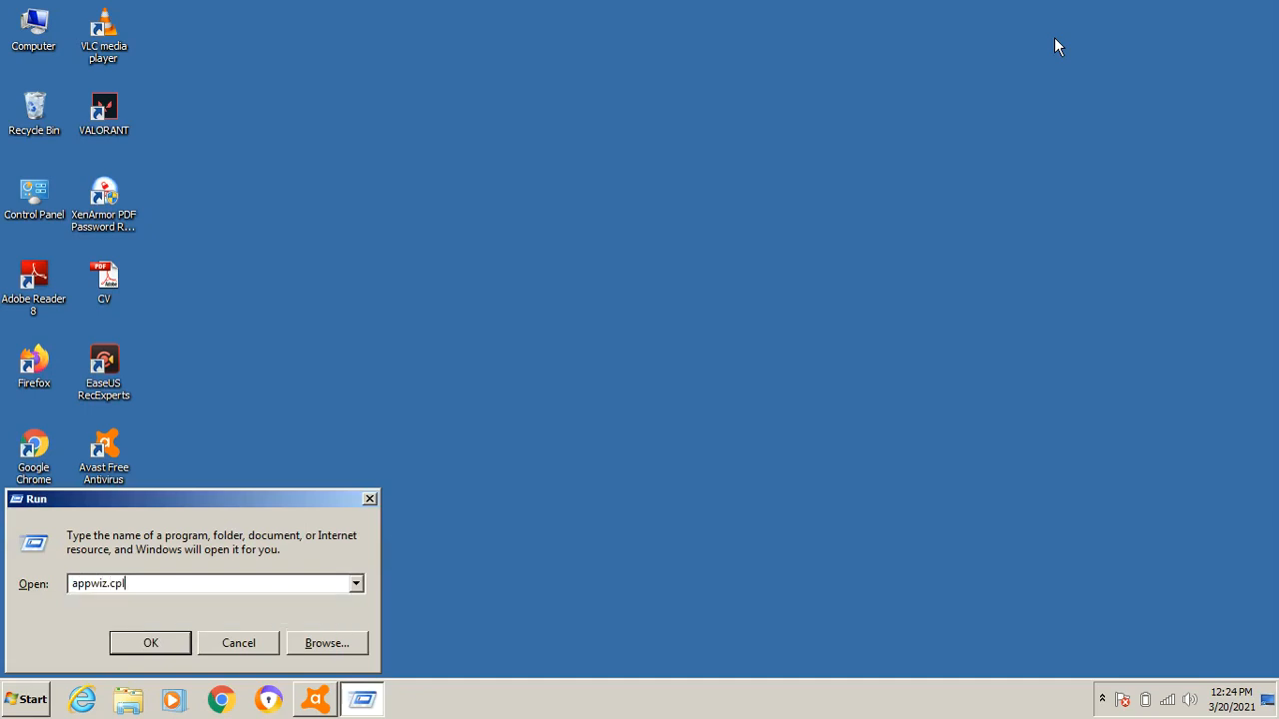
{"action": "left_click", "coordinate": [150, 642]}
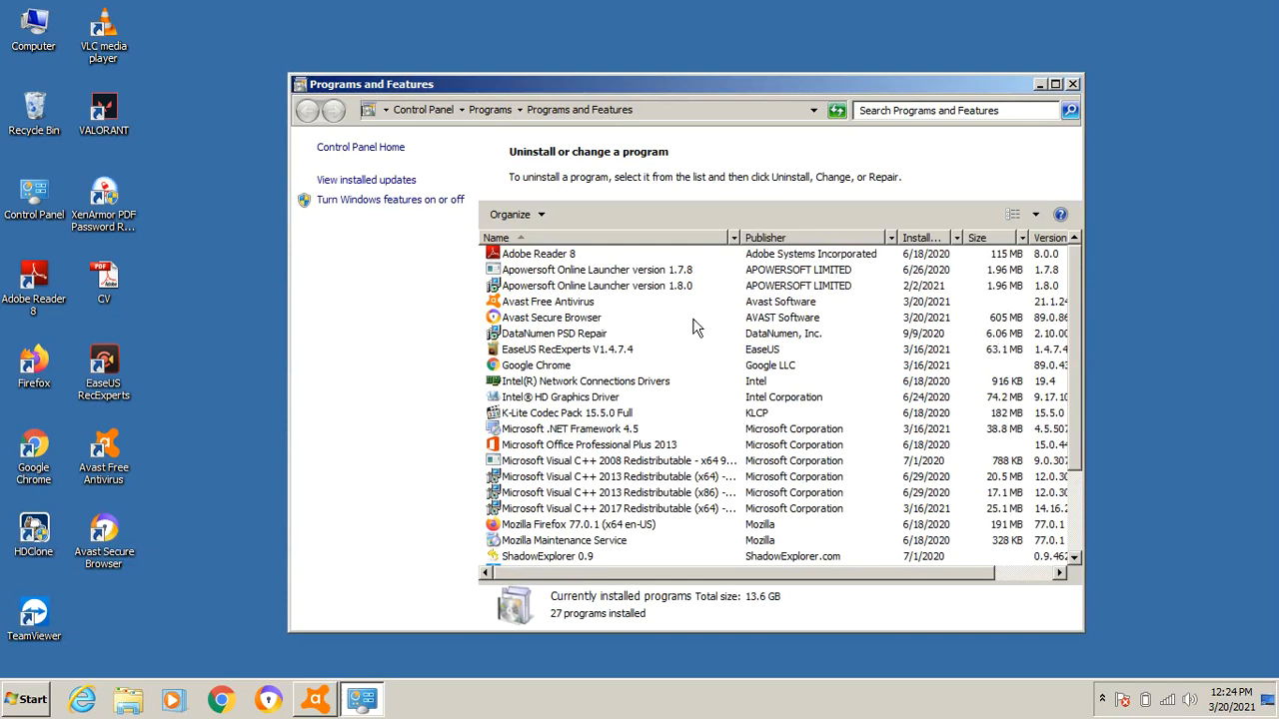
Select Avast Free Antivirus and show its Uninstall/Change context menu
{"action": "left_click", "coordinate": [547, 301]}
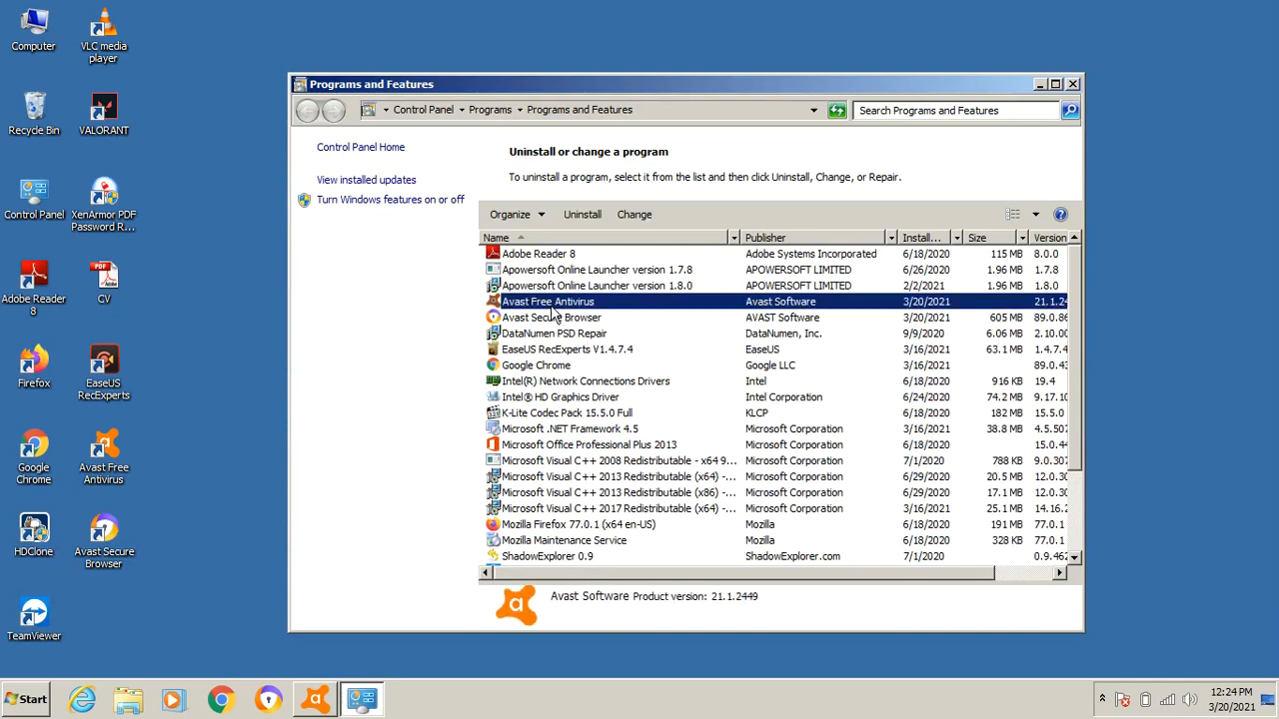
{"action": "right_click", "coordinate": [548, 301]}
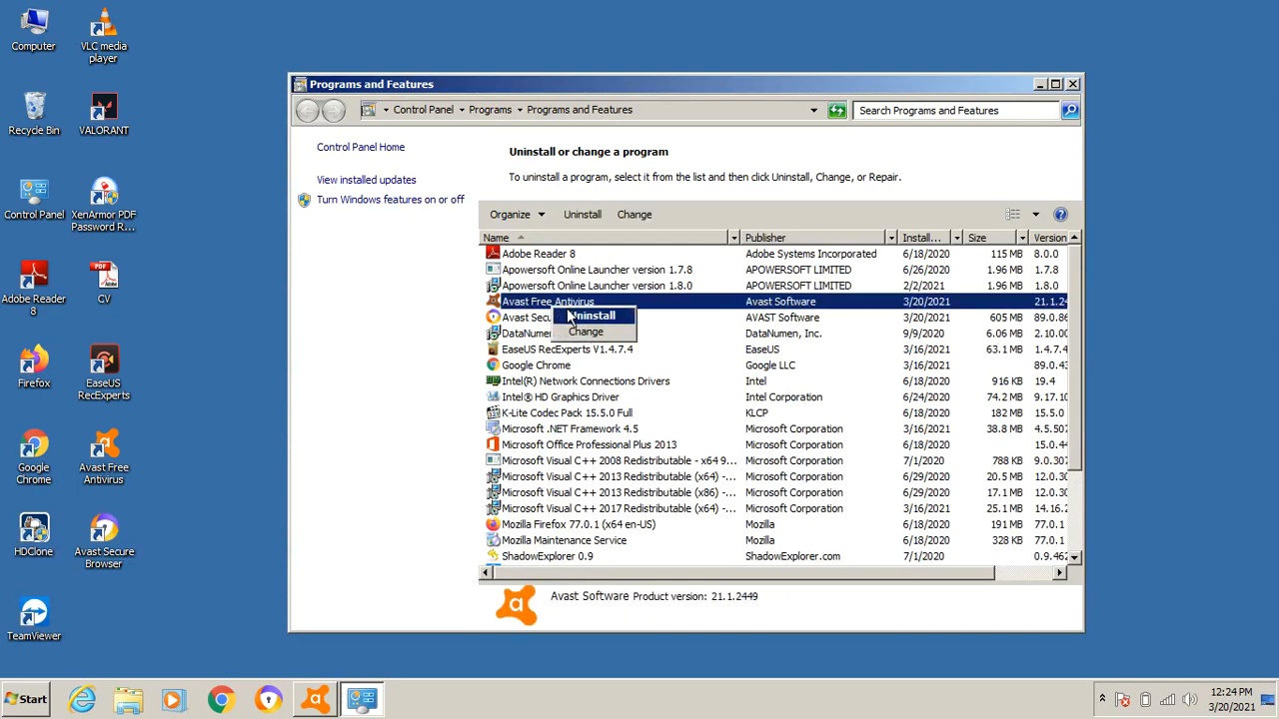